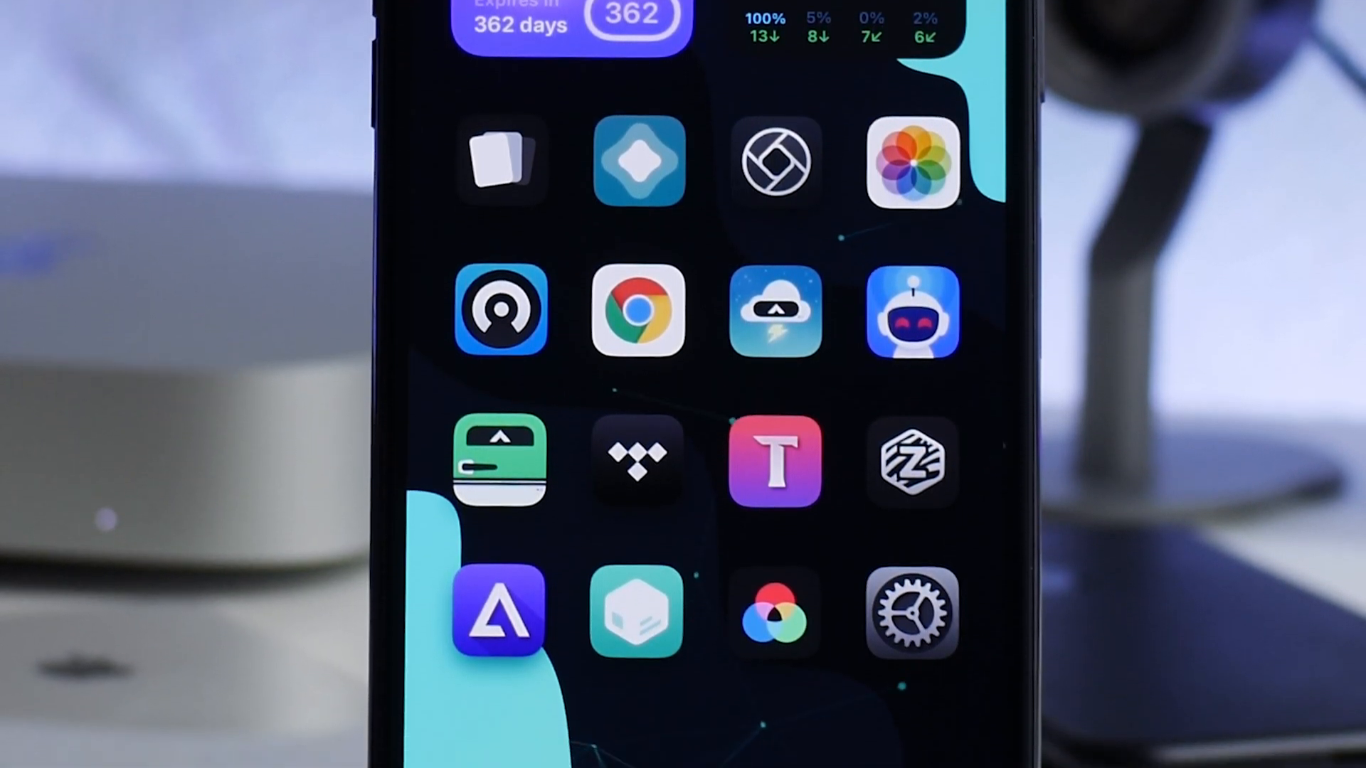
Swipe through the Home Screen pages to reach the Maximum Overdrive folder
scroll("down", 3)
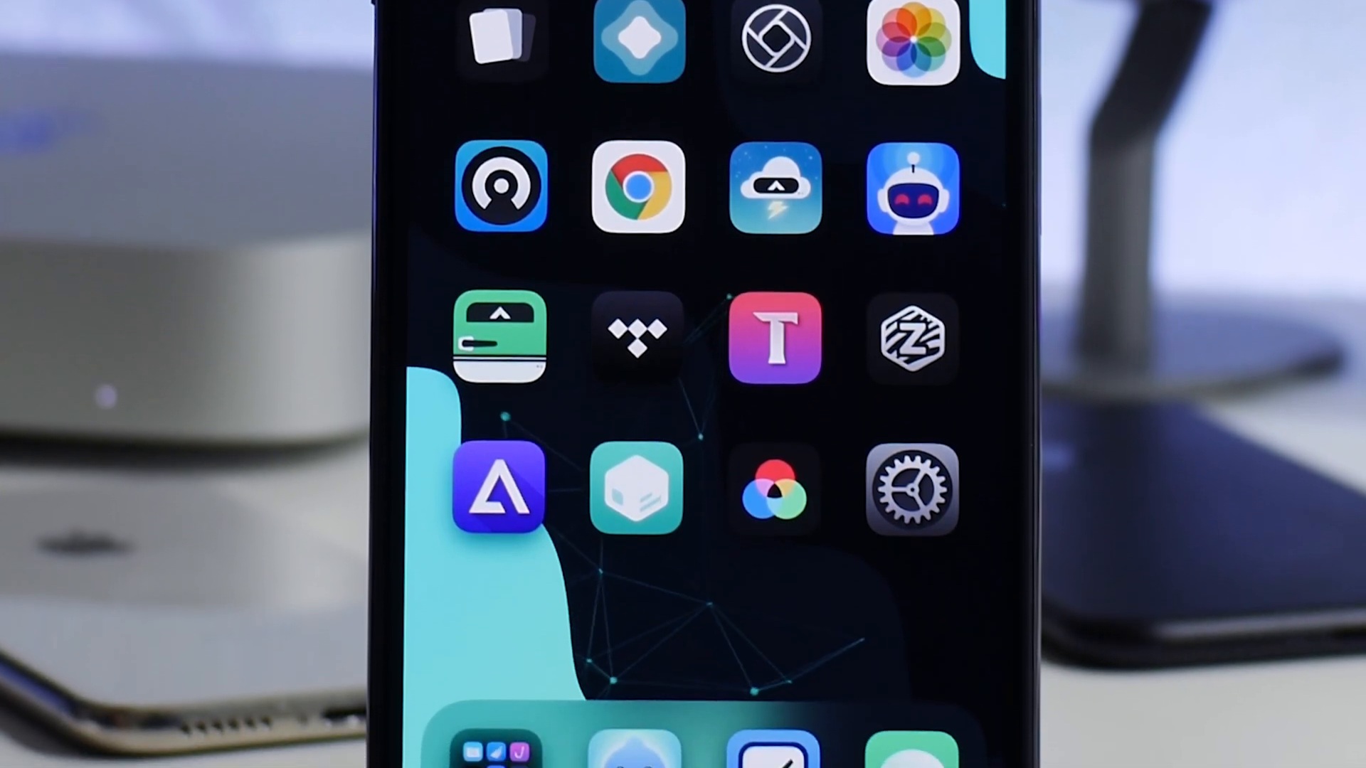
scroll("down", 3)
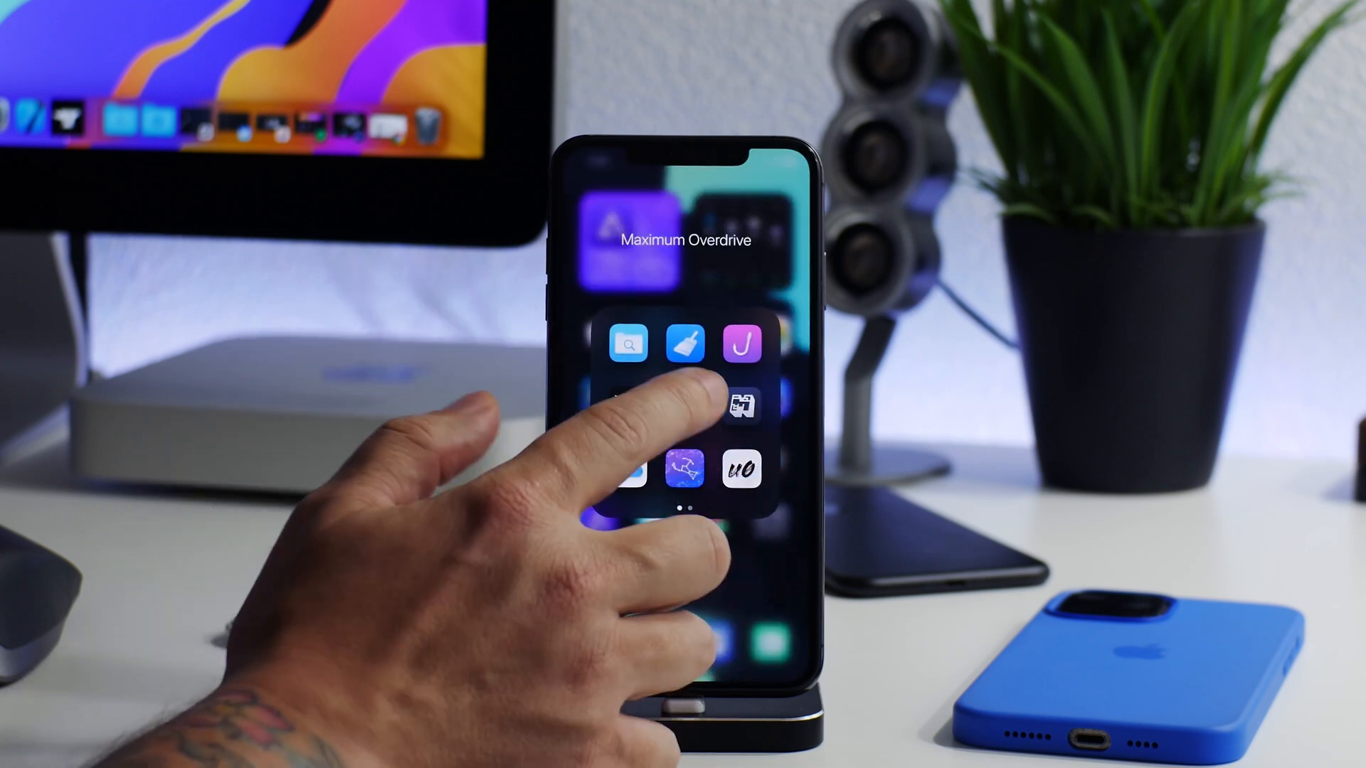
left_click(743, 406)
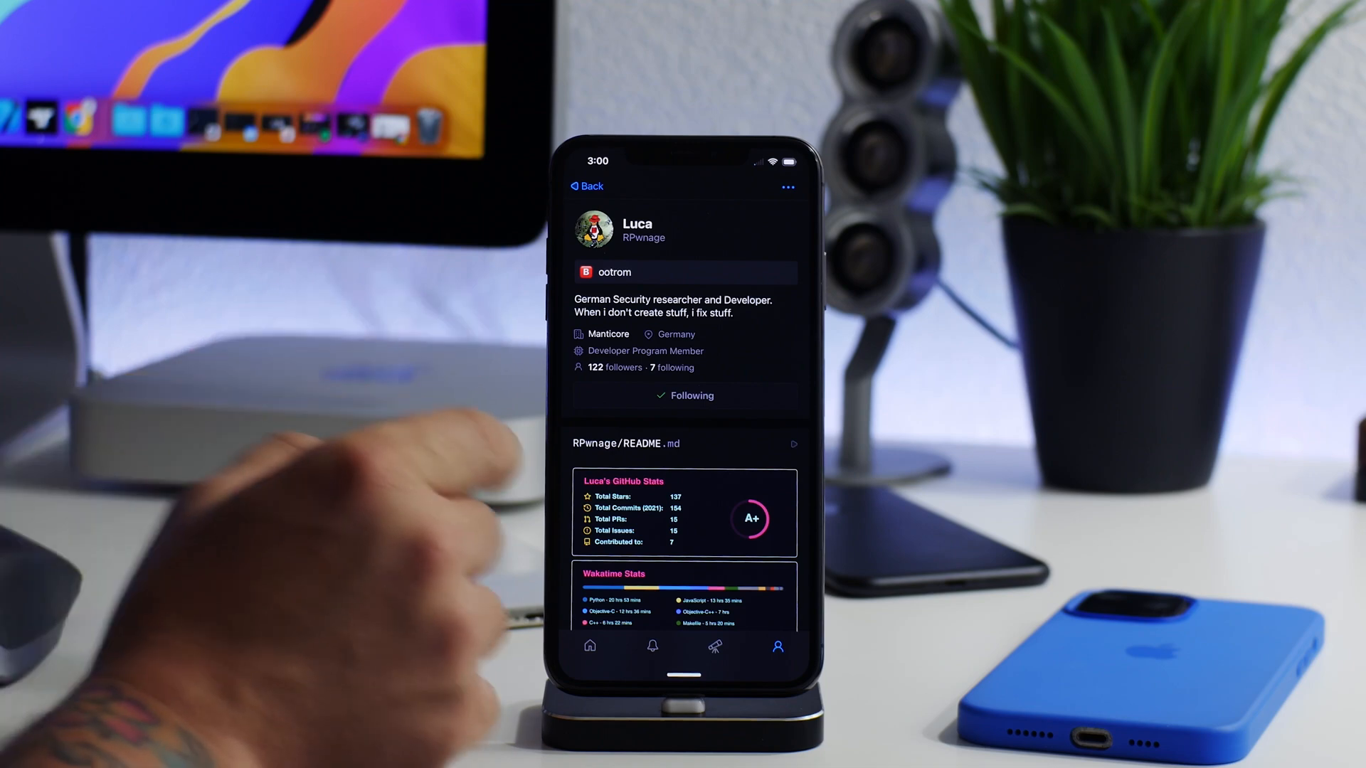
Scroll the researcher's profile down to the repositories list showing pwn-my
scroll("down", 3)
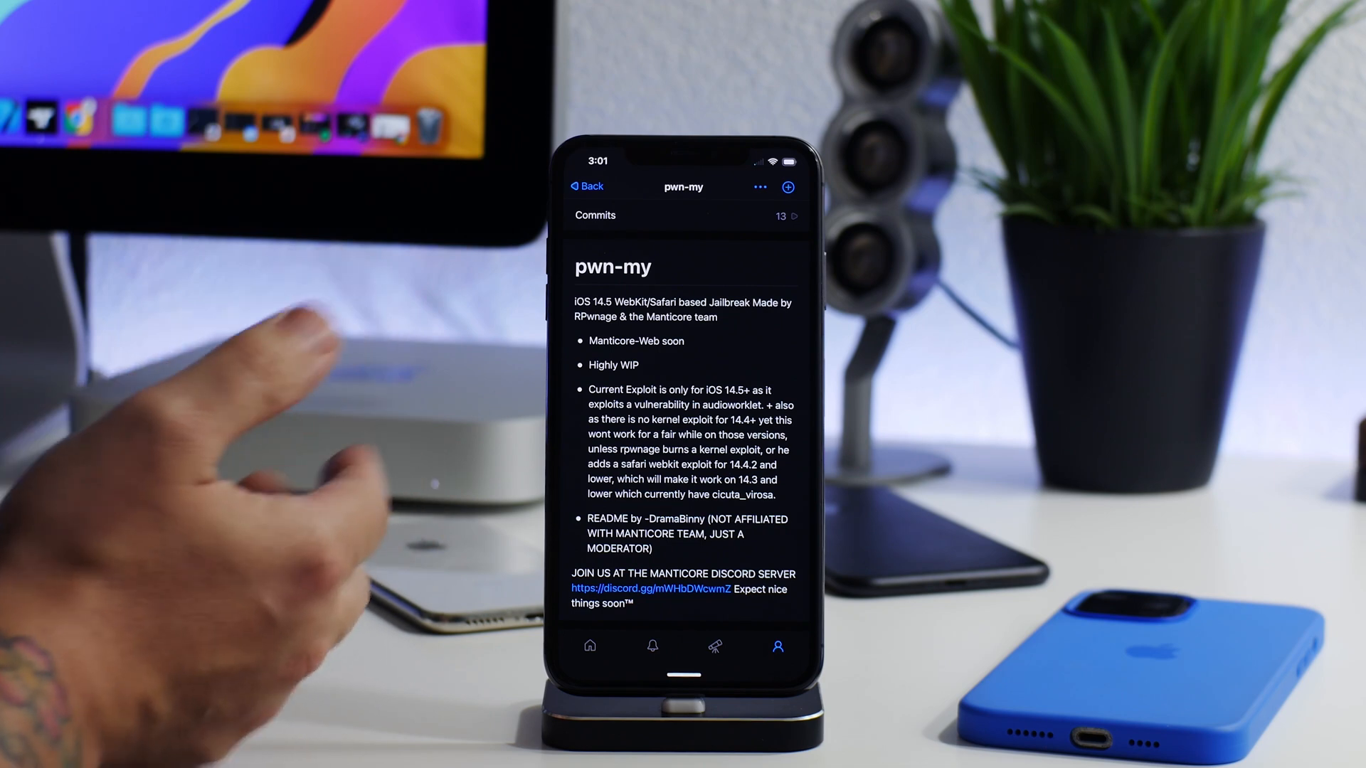
Scroll the pwn-my repository page and its code listing to reach the source folder contents
scroll("down", 3)
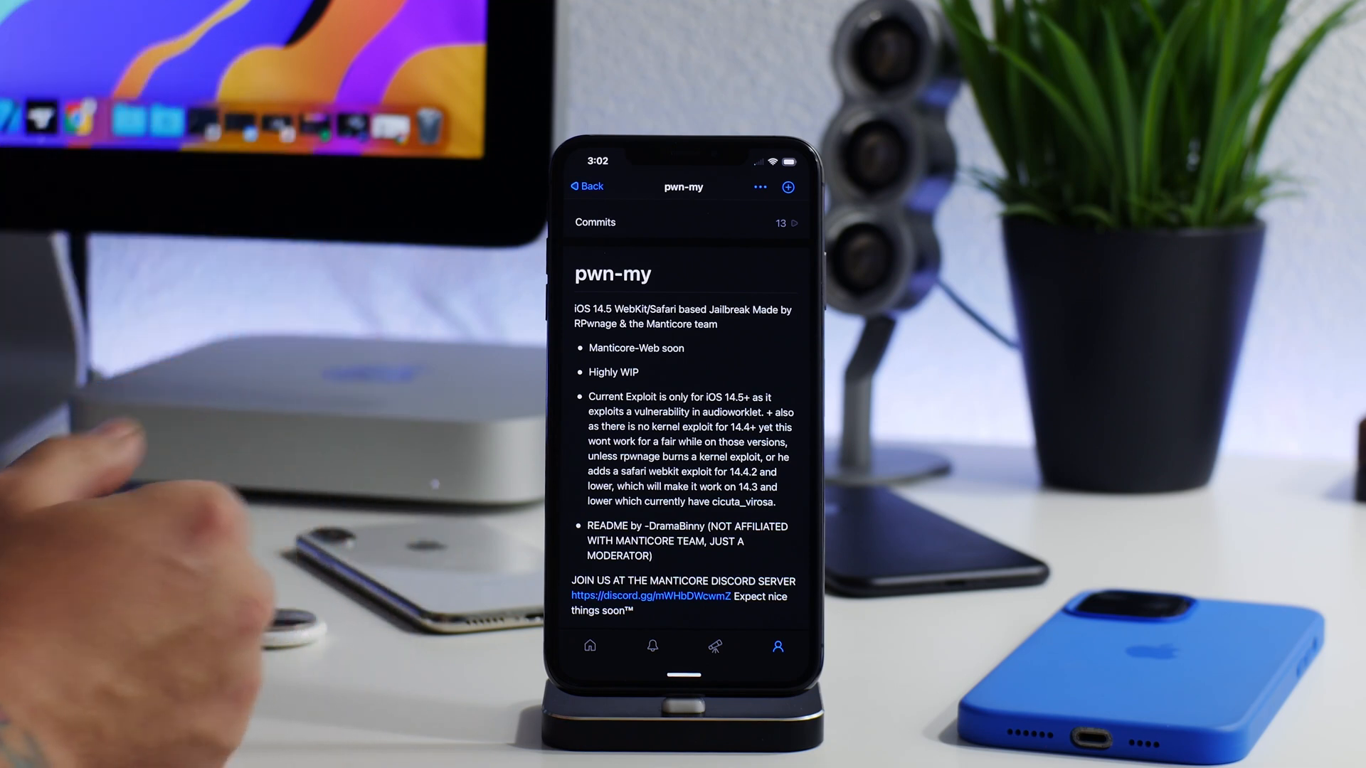
scroll("down", 3)
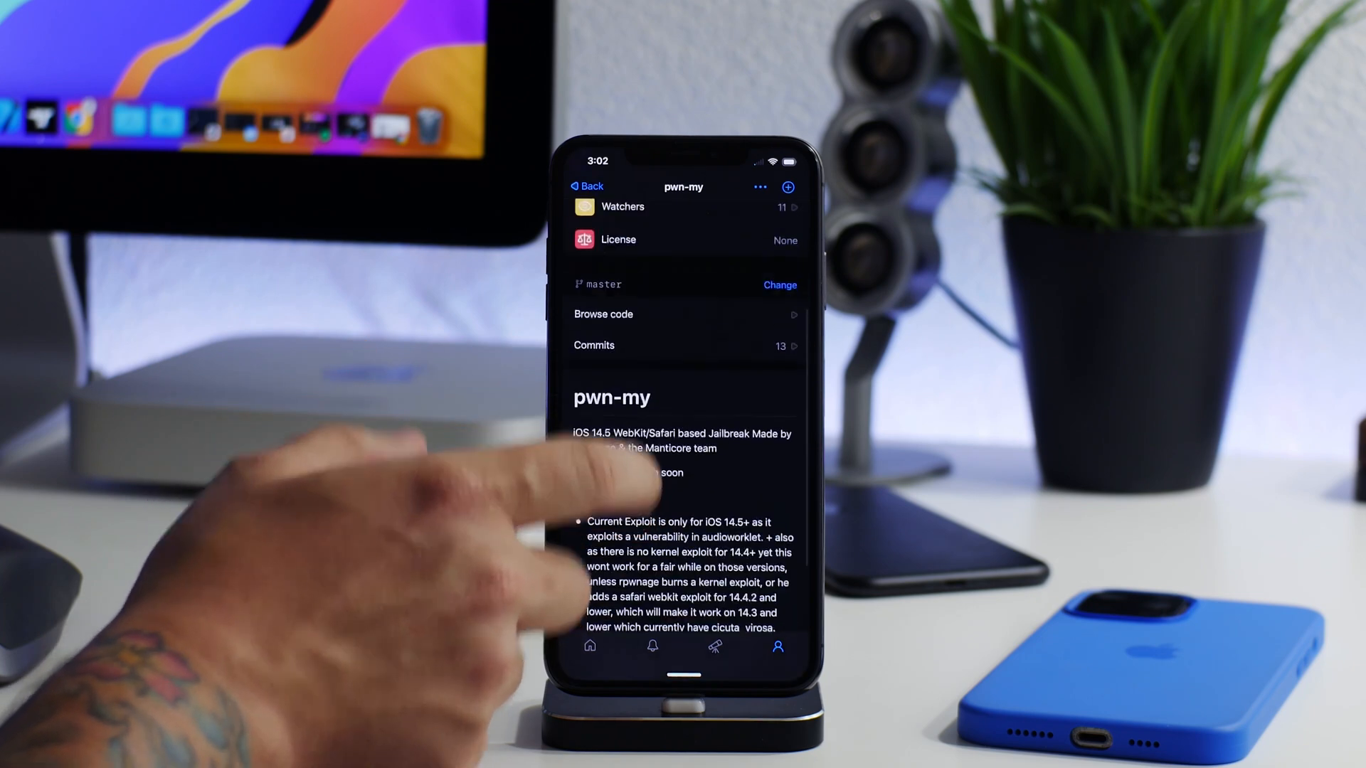
scroll("down", 3)
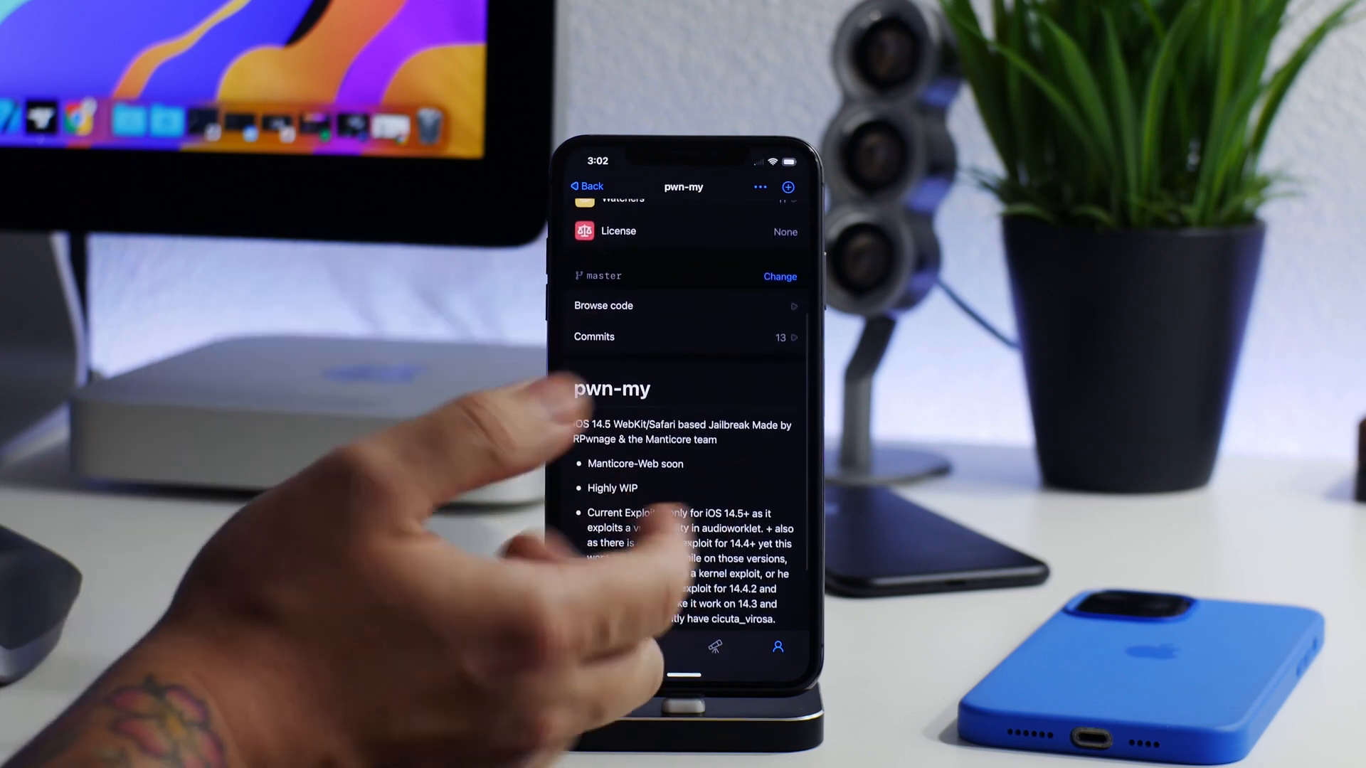
scroll("down", 3)
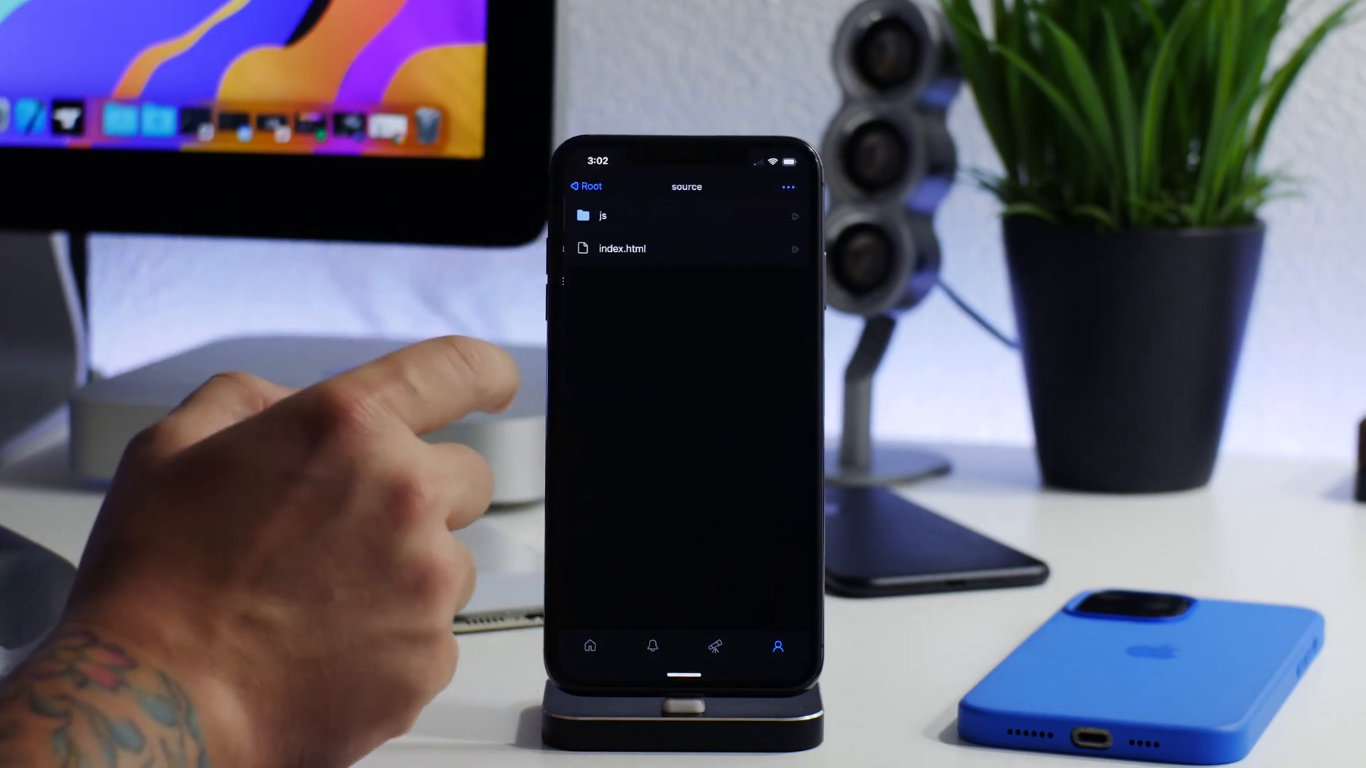
Read through exploit.js in the js folder, then return to the pwn-my root file list
left_click(602, 215)
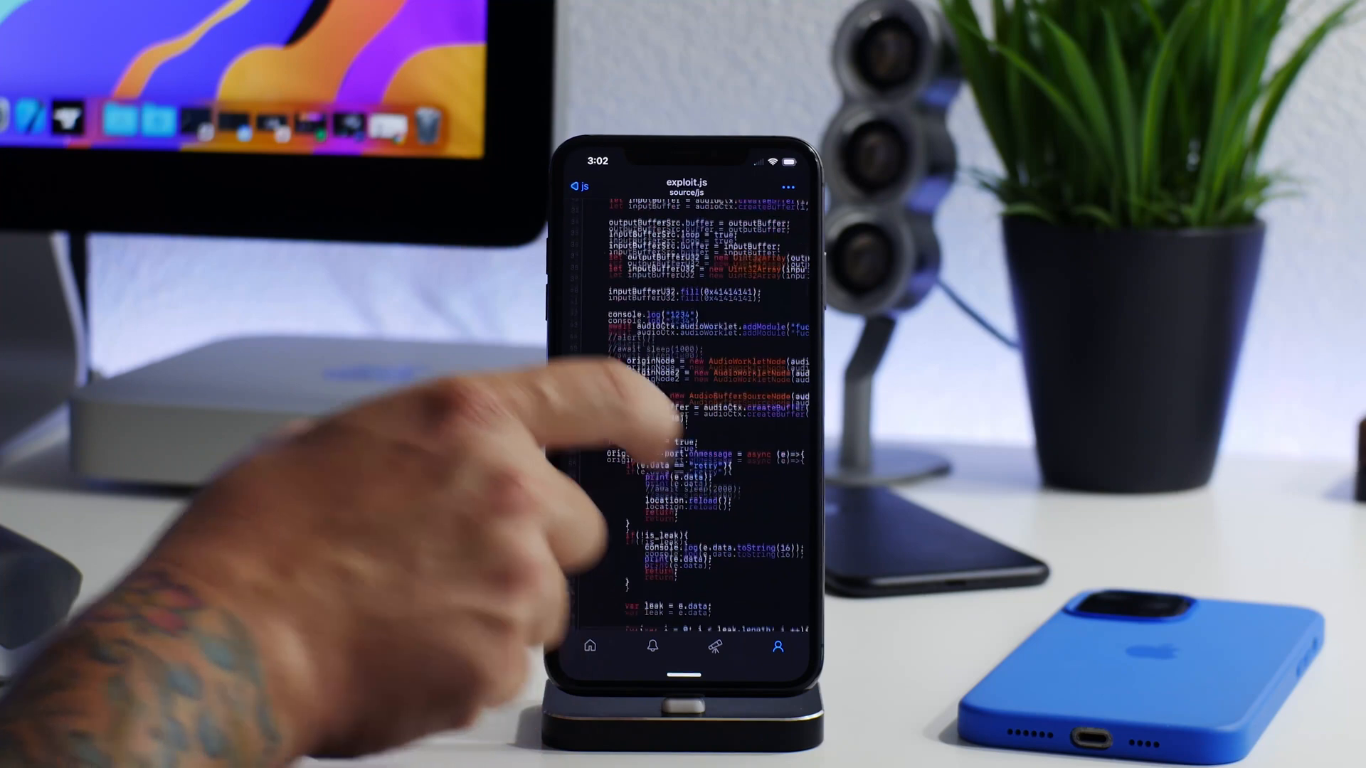
scroll("down", 3)
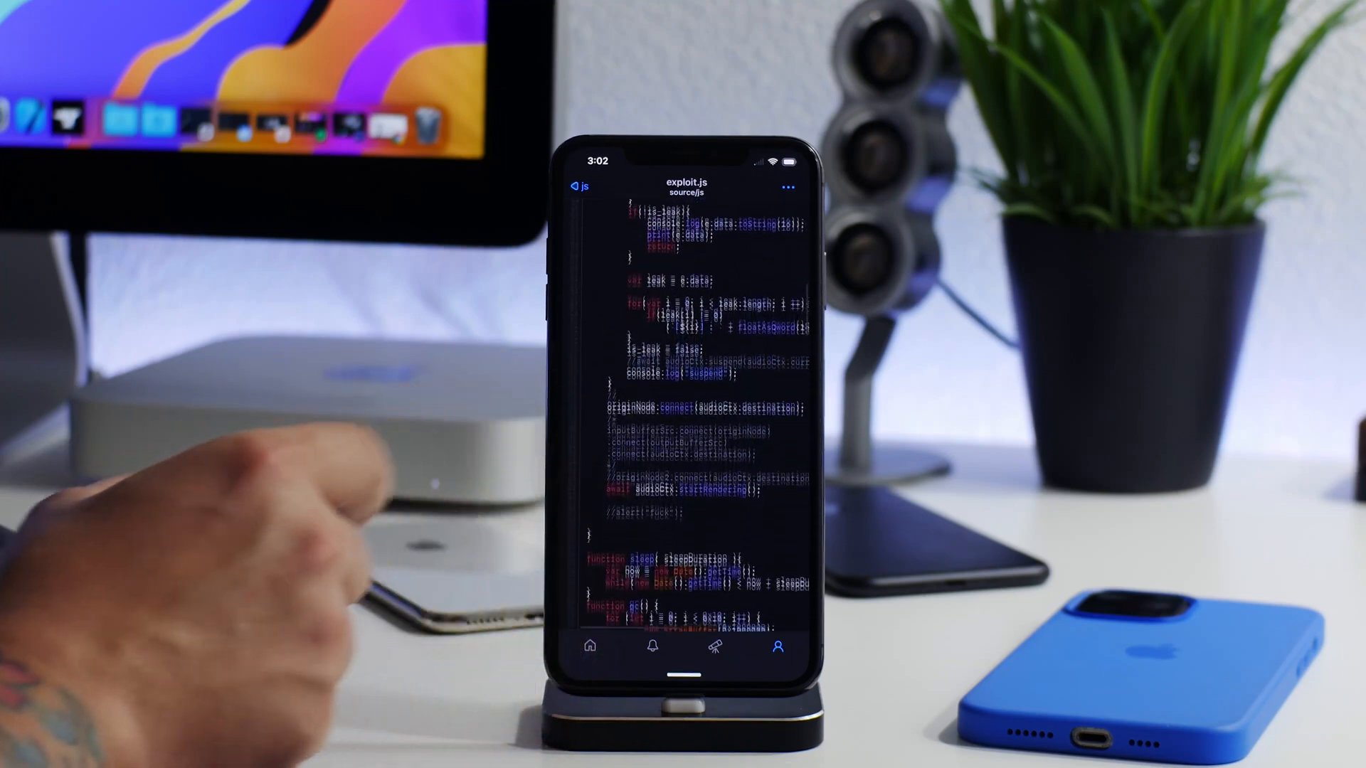
scroll("down", 3)
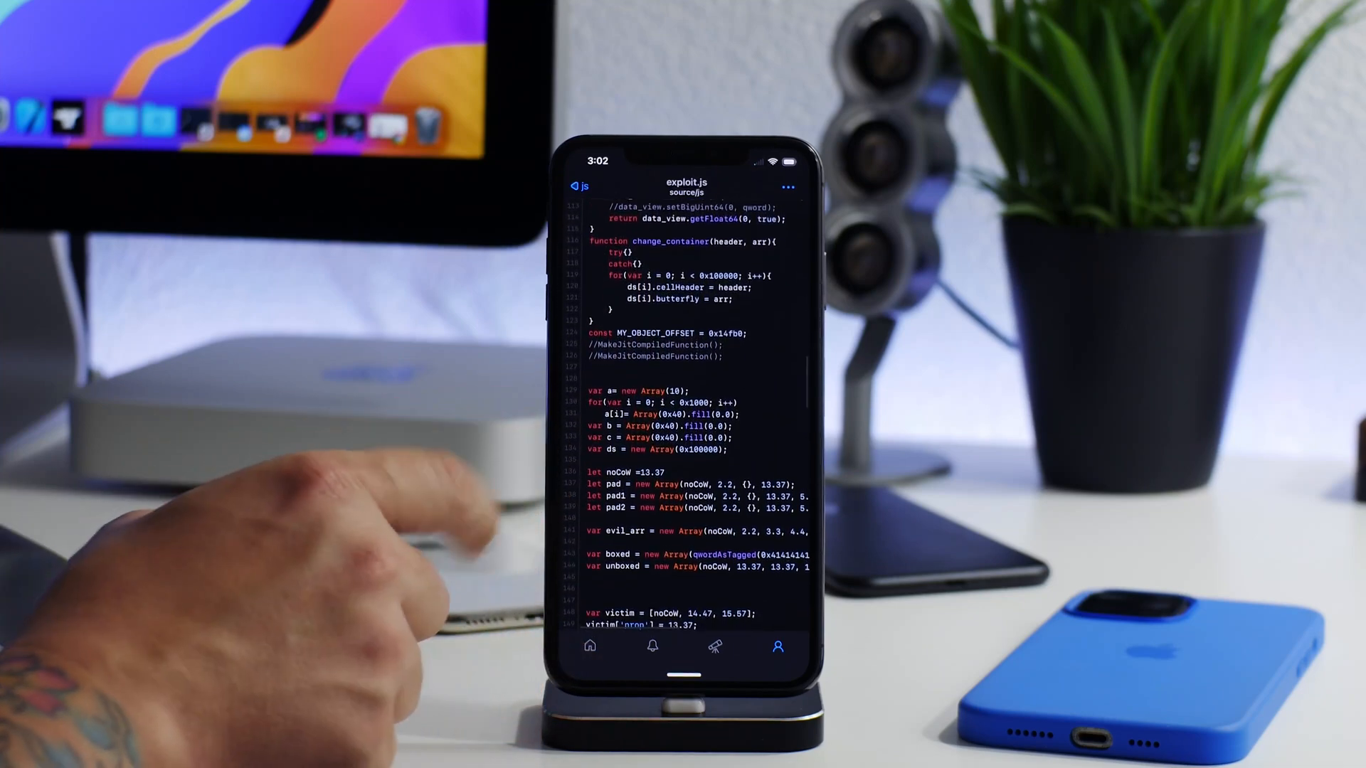
scroll("down", 3)
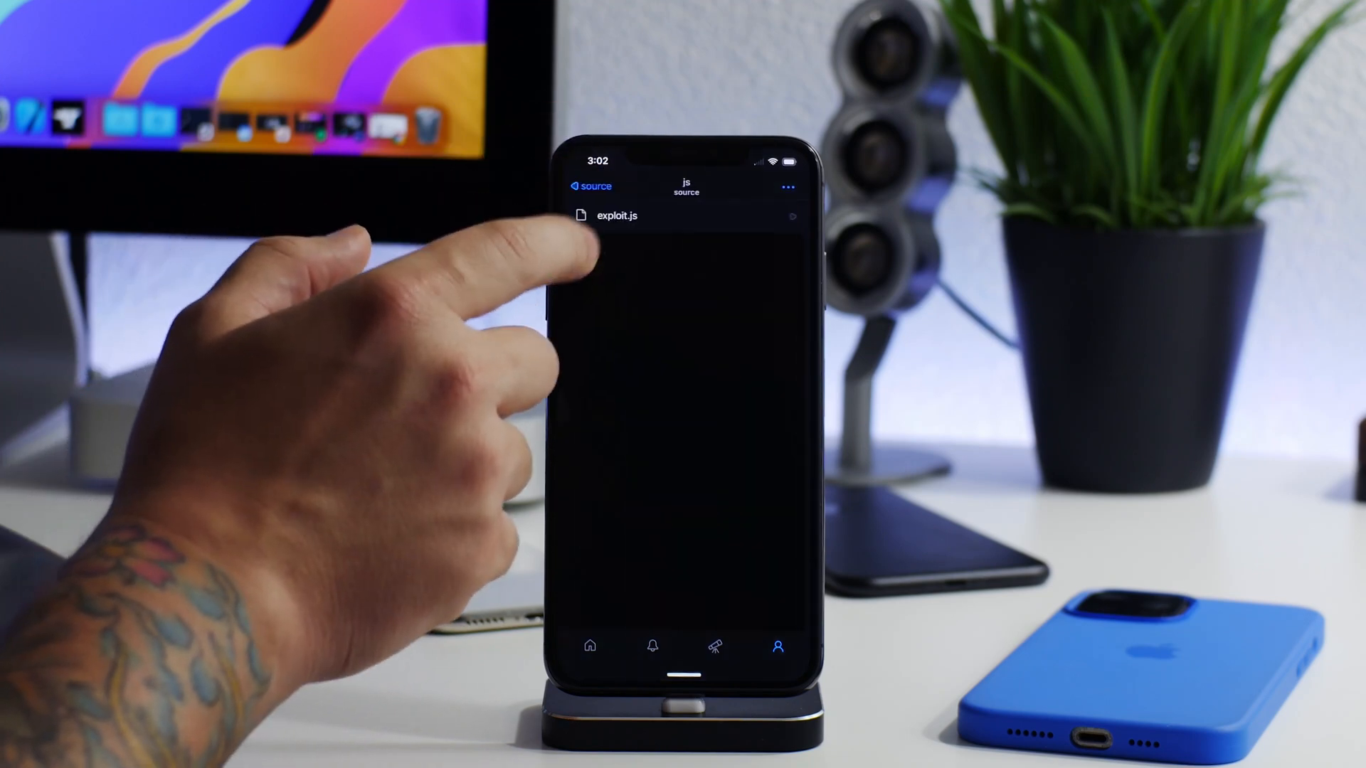
left_click(590, 186)
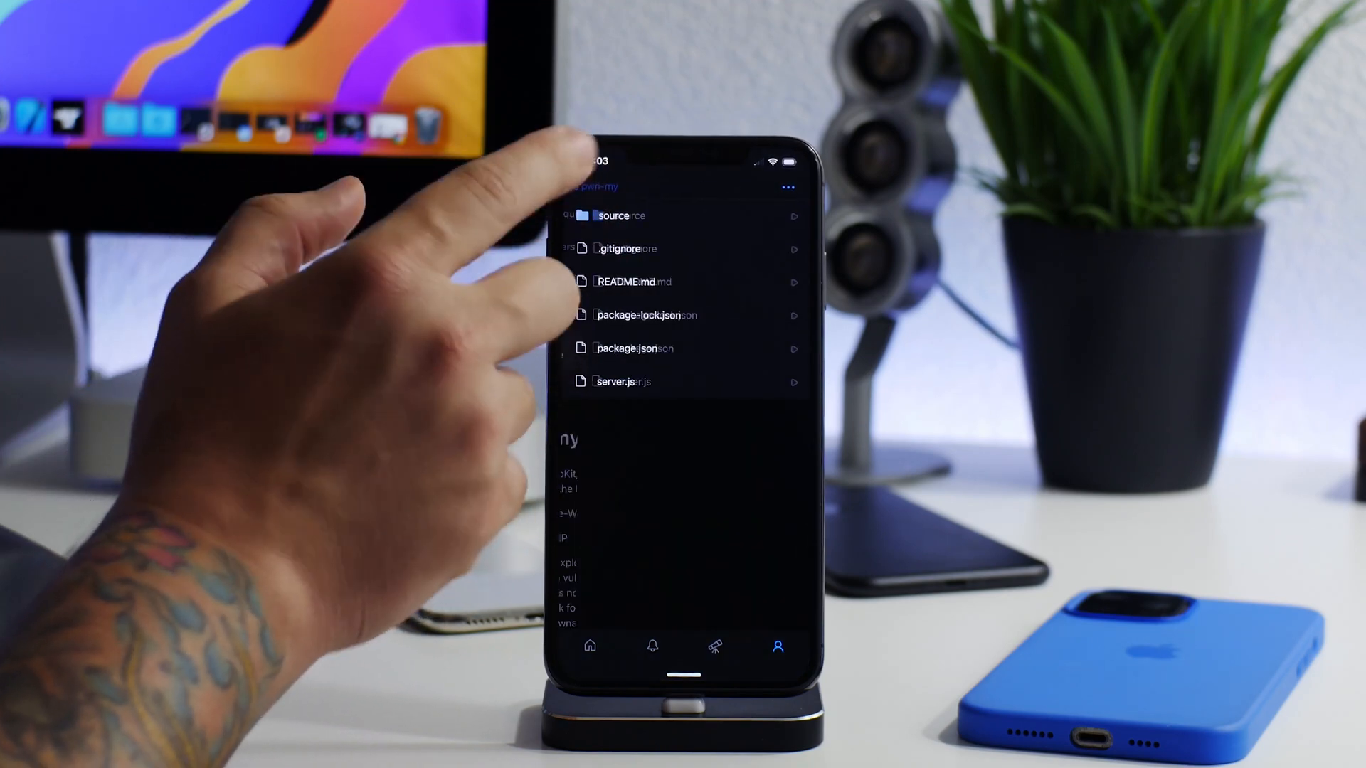